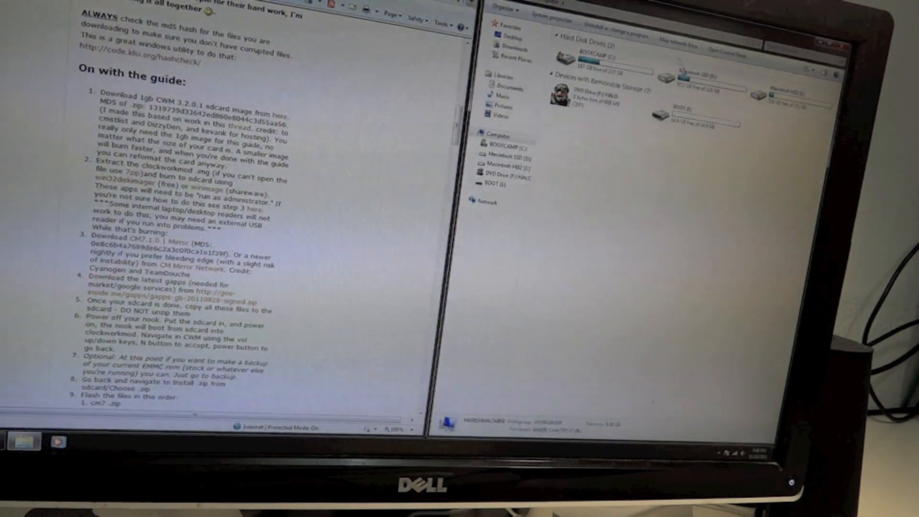
- Scroll through NOOK ROOT and open the win32diskimager-RELEASE-0.3-r27-binary folder
scroll("down", 3)
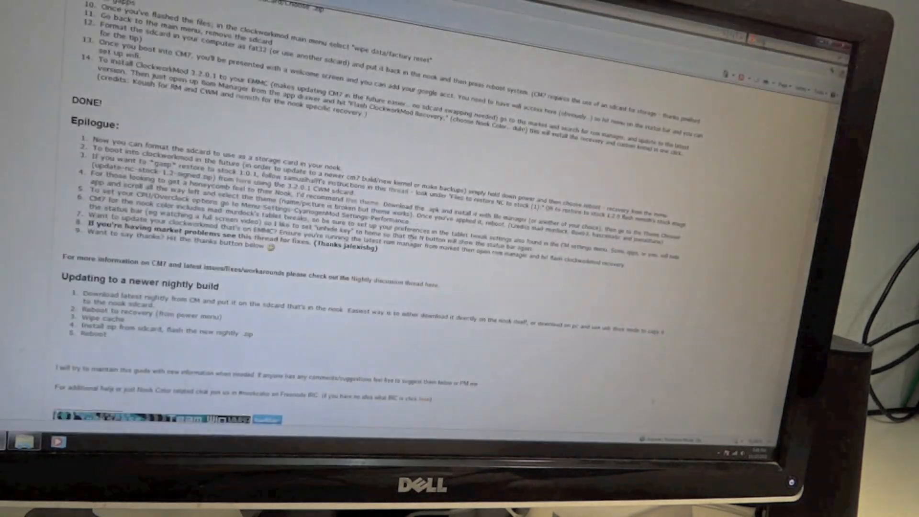
scroll("down", 3)
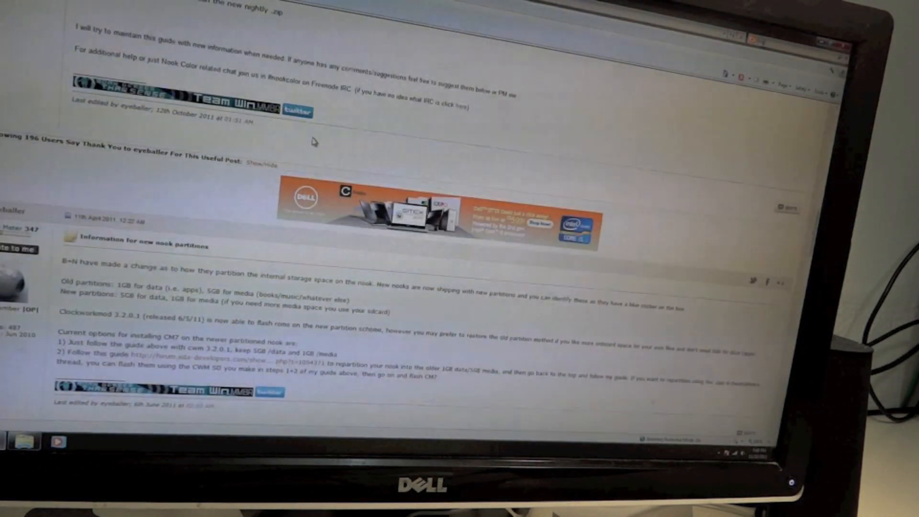
scroll("up", 3)
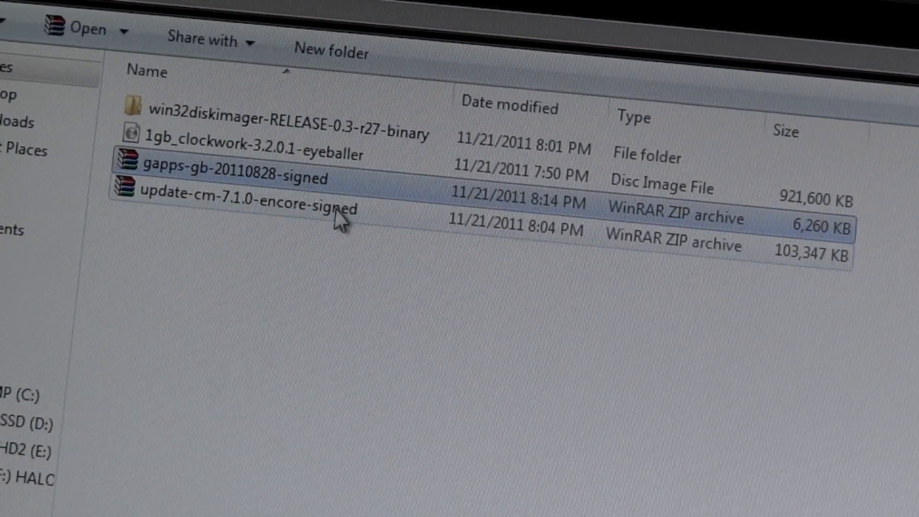
left_click(246, 208)
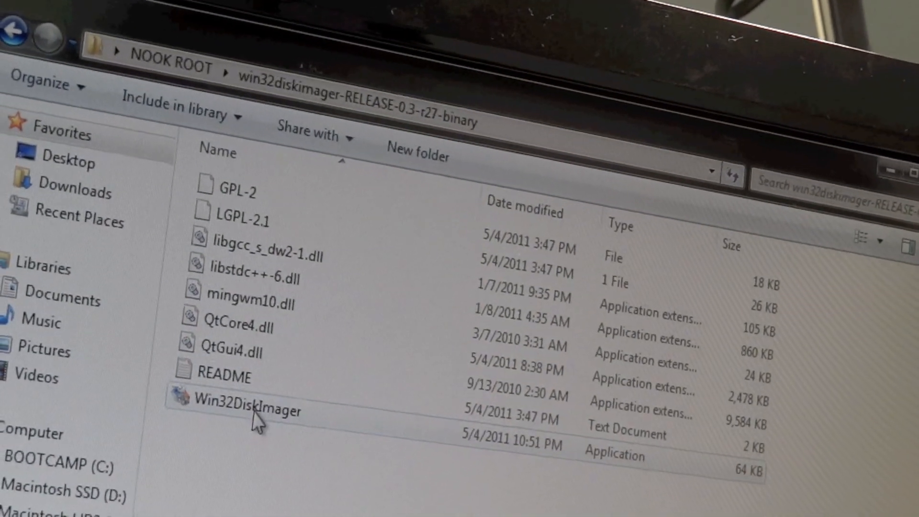
- Launch Win32DiskImager.exe from the opened folder
double_click(242, 410)
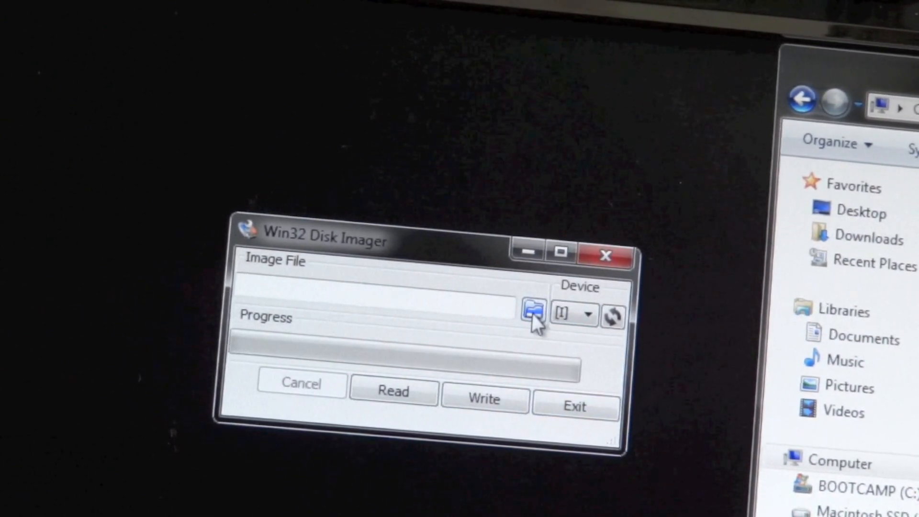
- Write the 1GB ClockworkMod recovery image to the card, then close Win32 Disk Imager
left_click(532, 307)
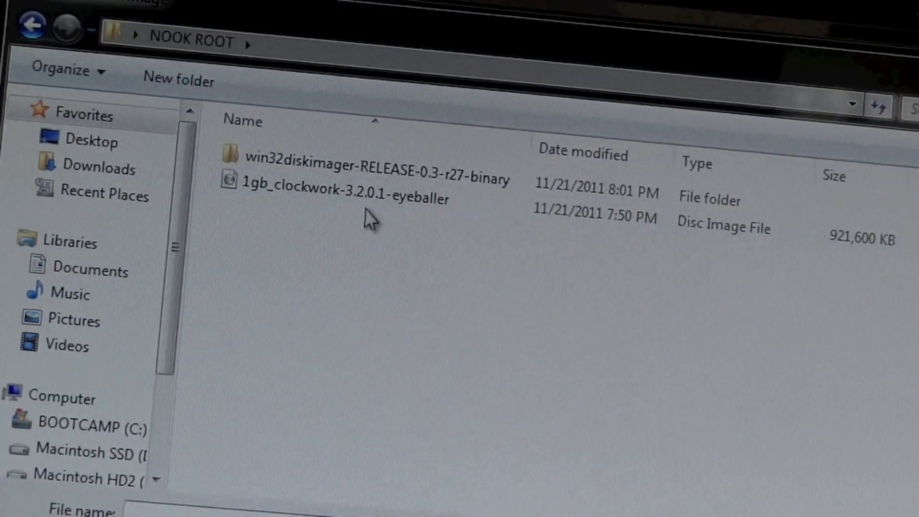
left_click(328, 198)
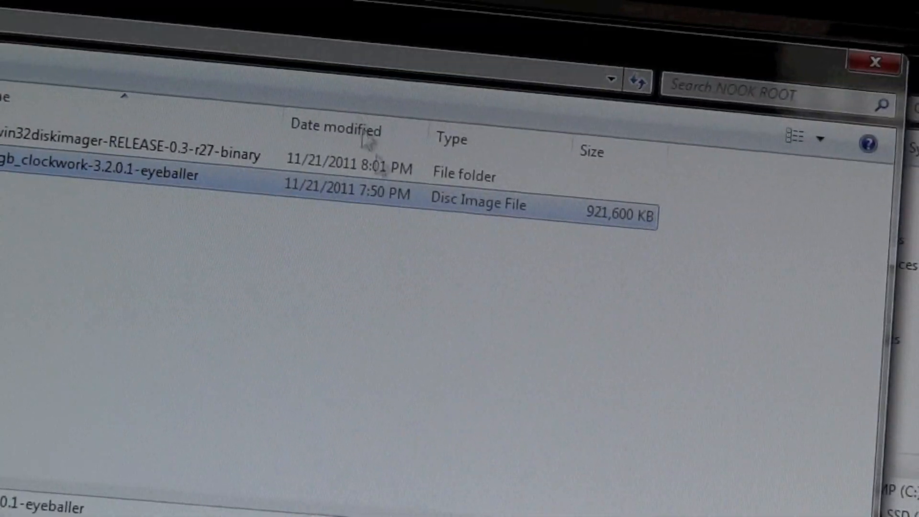
left_click(492, 299)
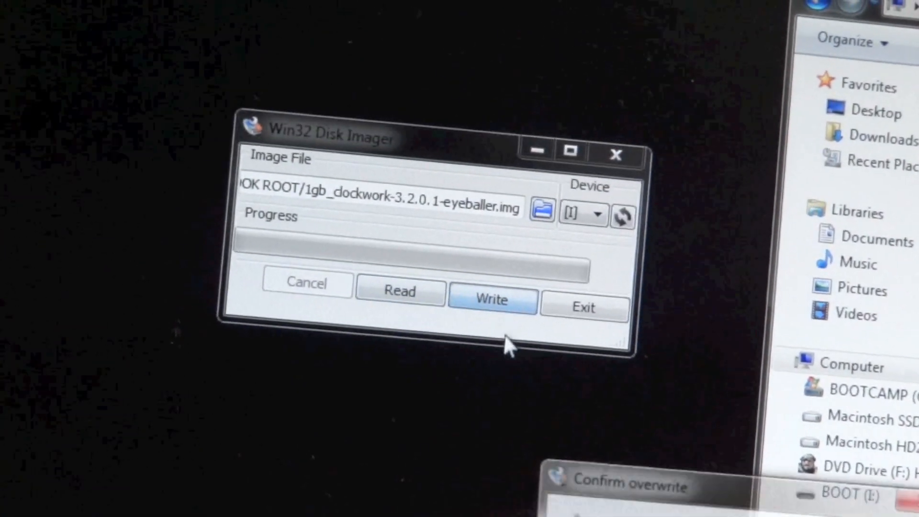
left_click(492, 298)
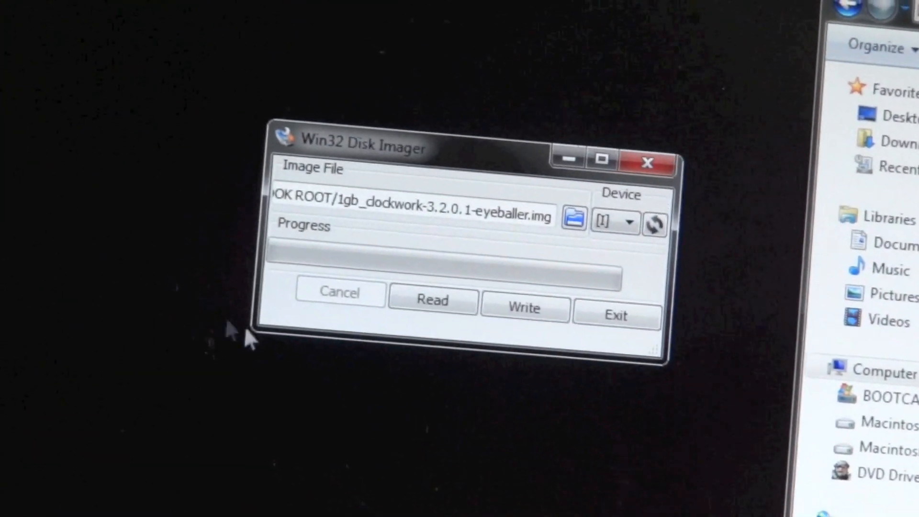
left_click(523, 308)
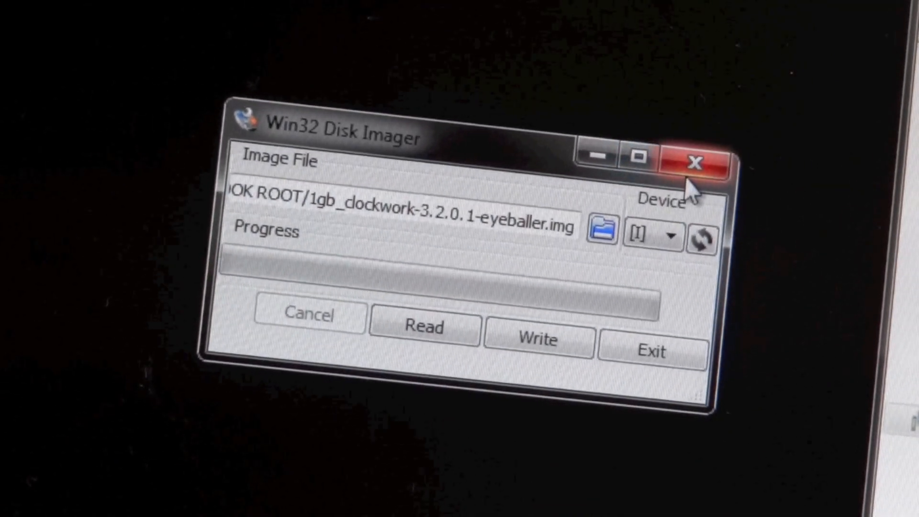
left_click(695, 163)
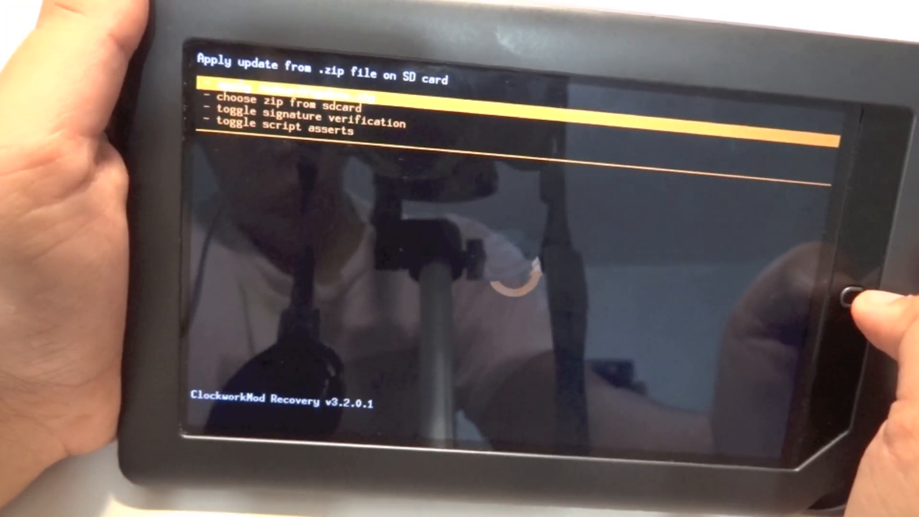
- Install update-cm-7.1.0-encore-signed.zip via 'choose zip from sdcard'
key("down")
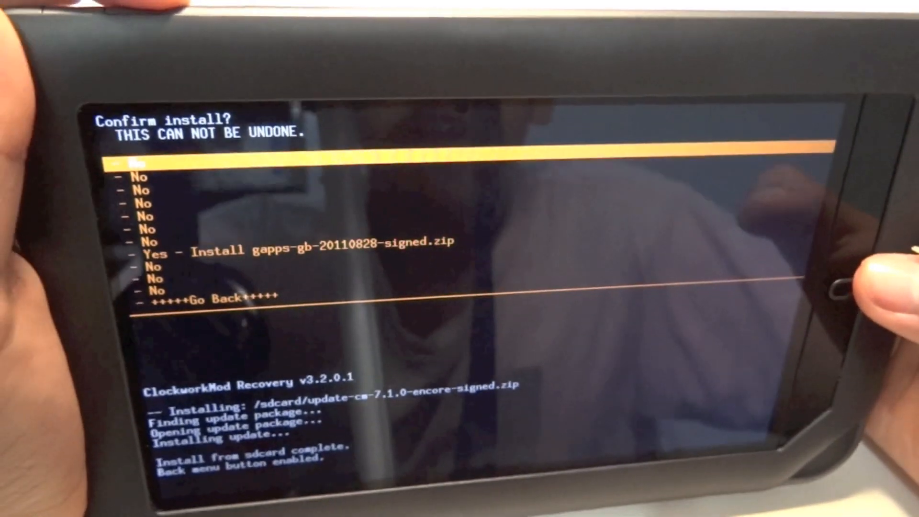
- Confirm 'Yes - Install gapps-gb-20110828-signed.zip' in recovery
key("Down")
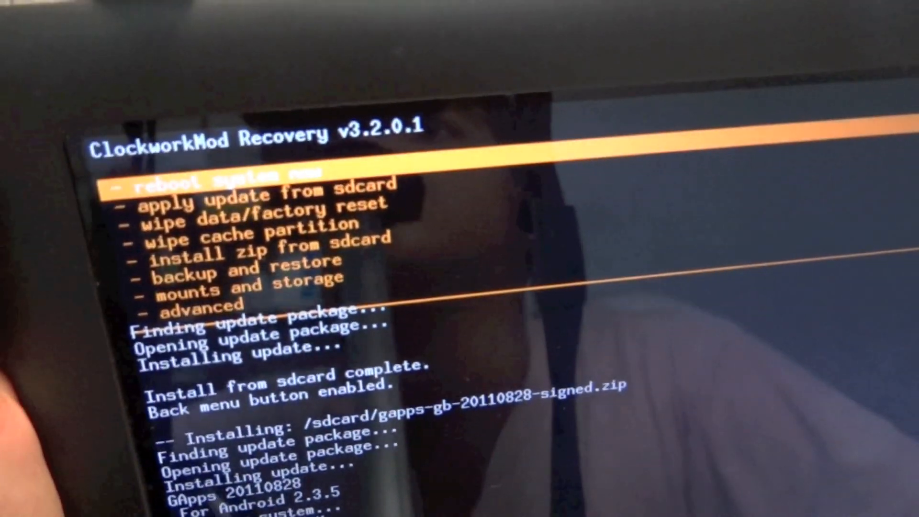
- Highlight and select 'wipe data/factory reset' in the recovery menu
key("Down")
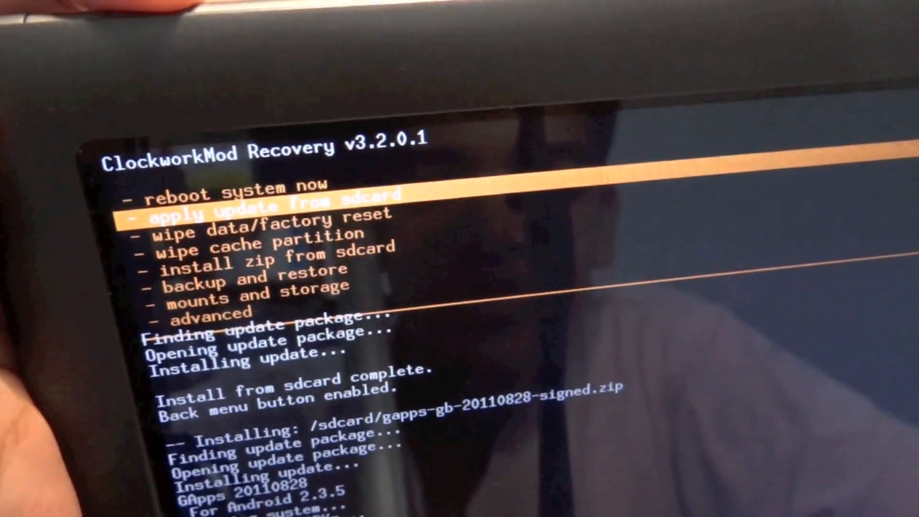
key("Down")
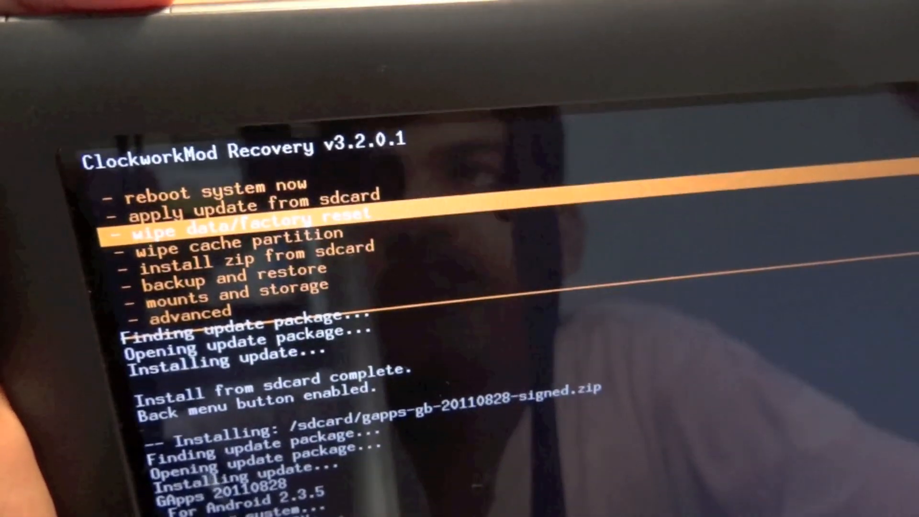
left_click(234, 230)
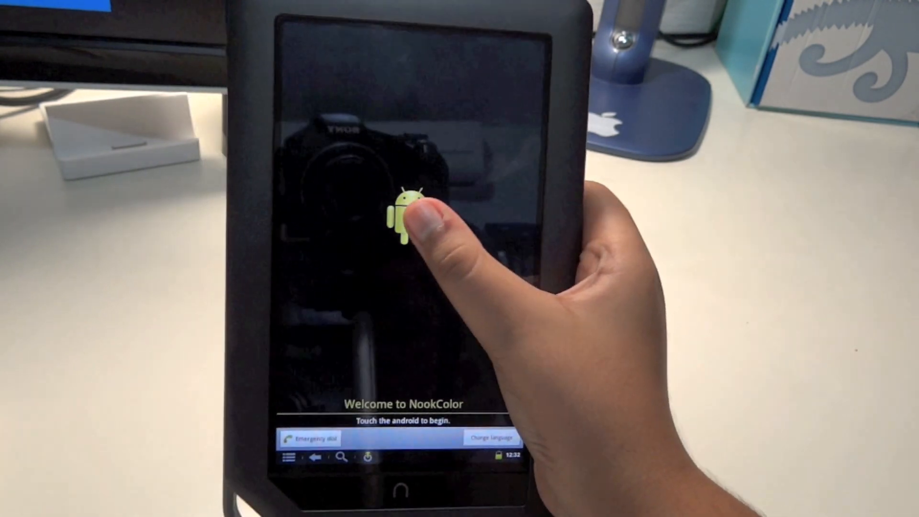
- Tap the Android figure on Welcome to NookColor and skip Google account sign-in
left_click(406, 211)
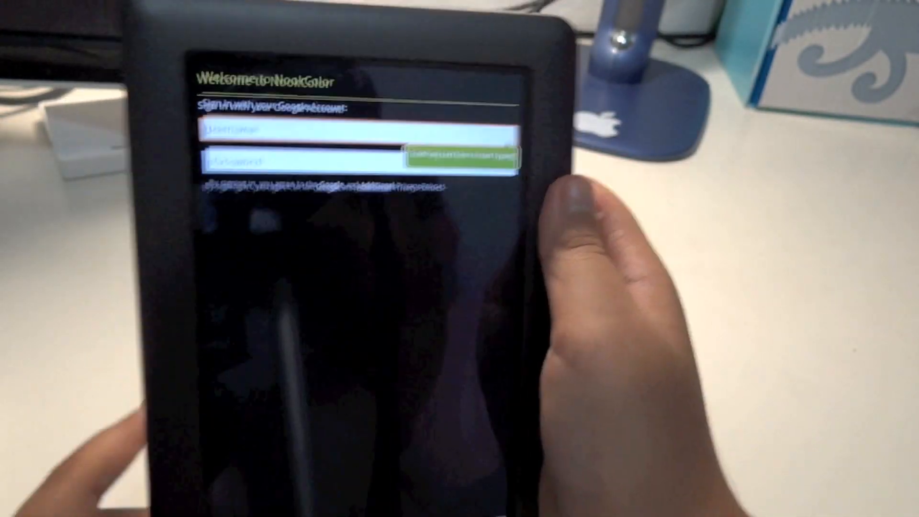
left_click(462, 159)
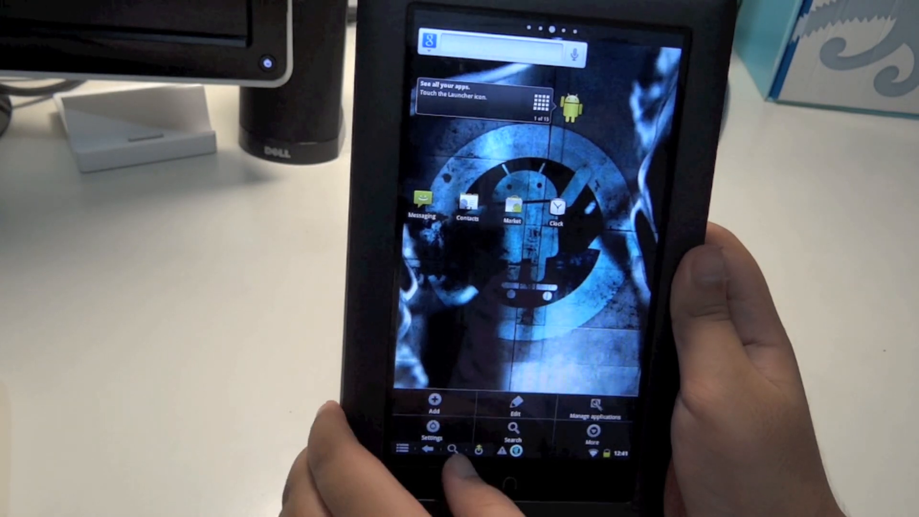
- Choose Settings from the home screen's Menu to show Wireless & networks and CyanogenMod settings
left_click(433, 428)
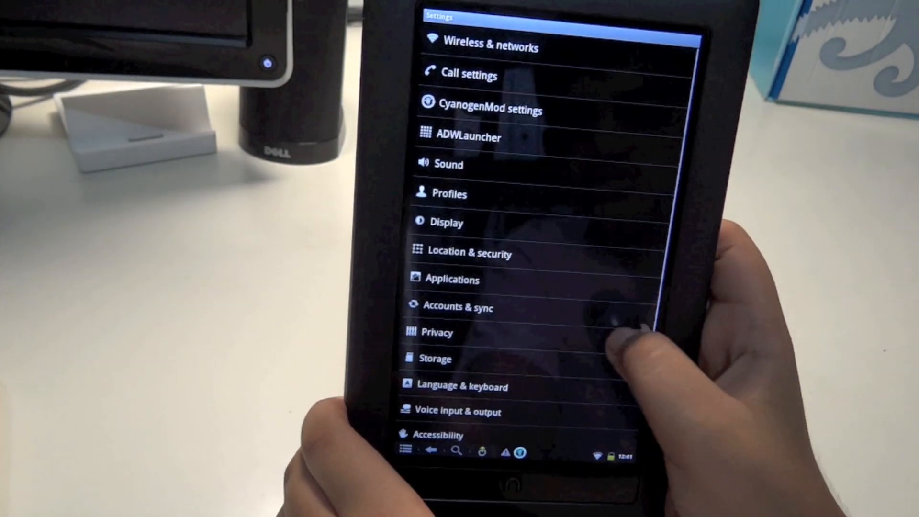